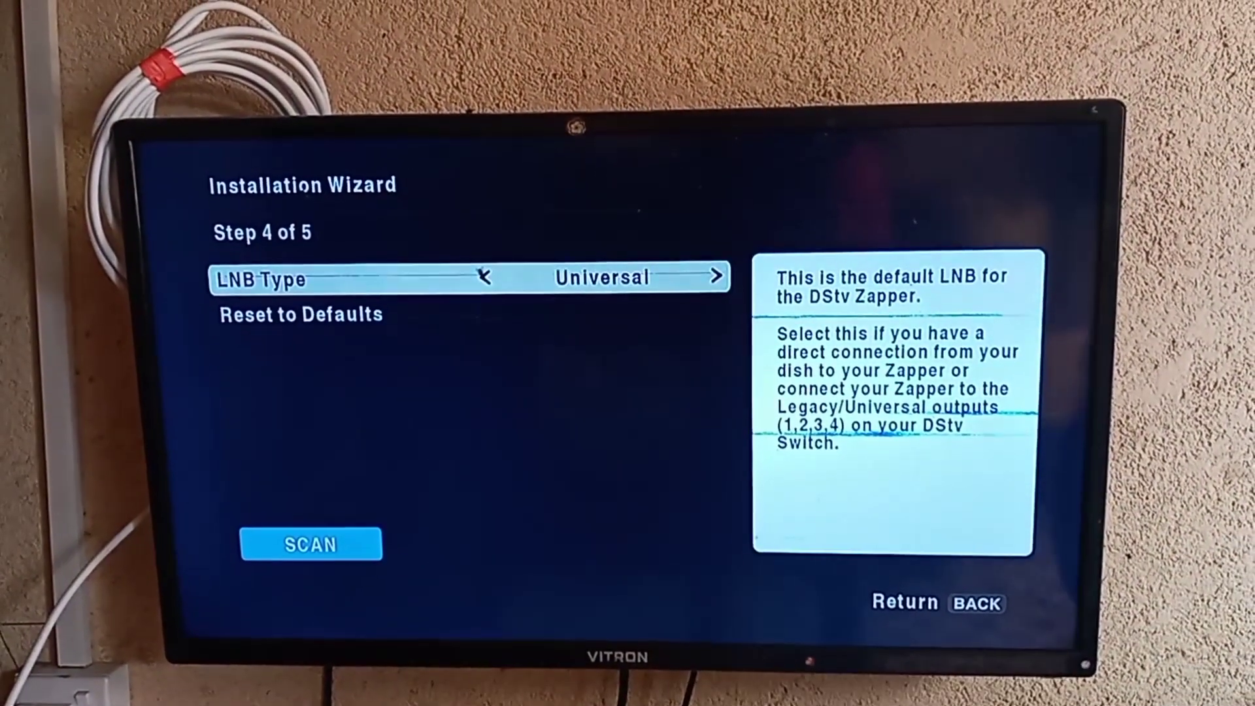
Keep LNB type Universal and show the Signal Status Monitor for both tuners
{"action": "left_click", "coordinate": [311, 544]}
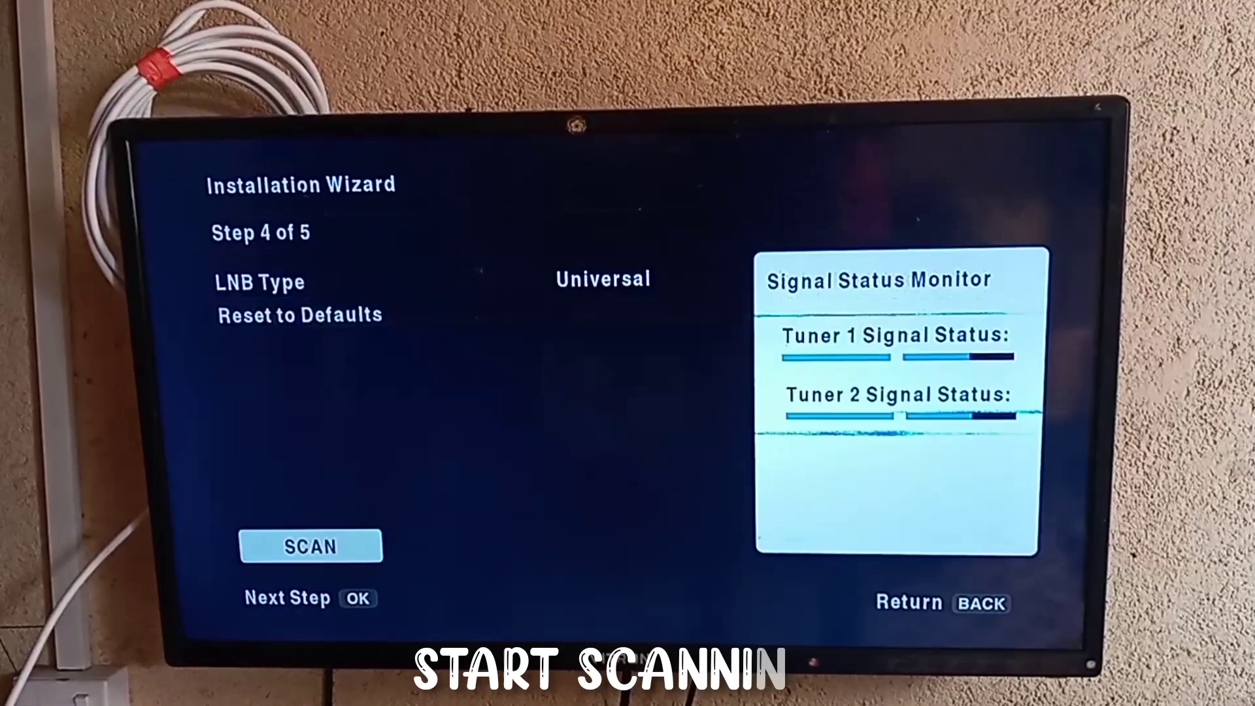